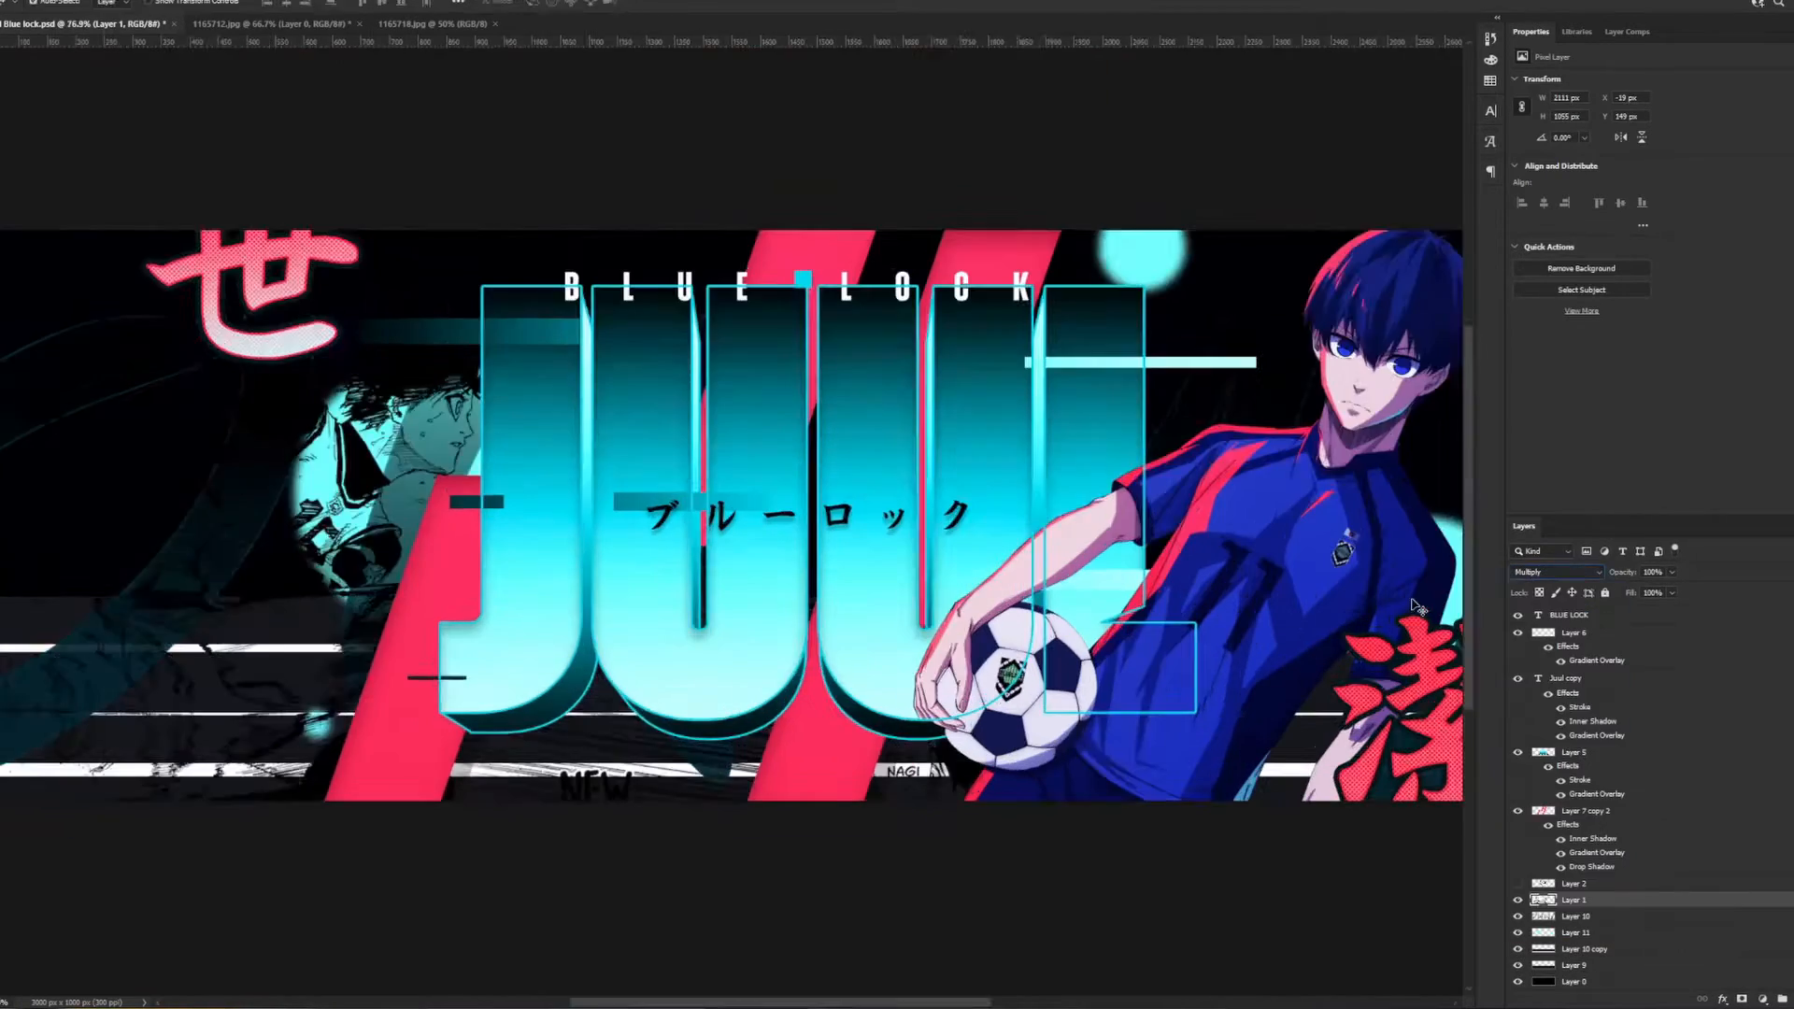
Add the white-haired character with painted layers and pick cyan #00b6cc as foreground
left_click(1551, 572)
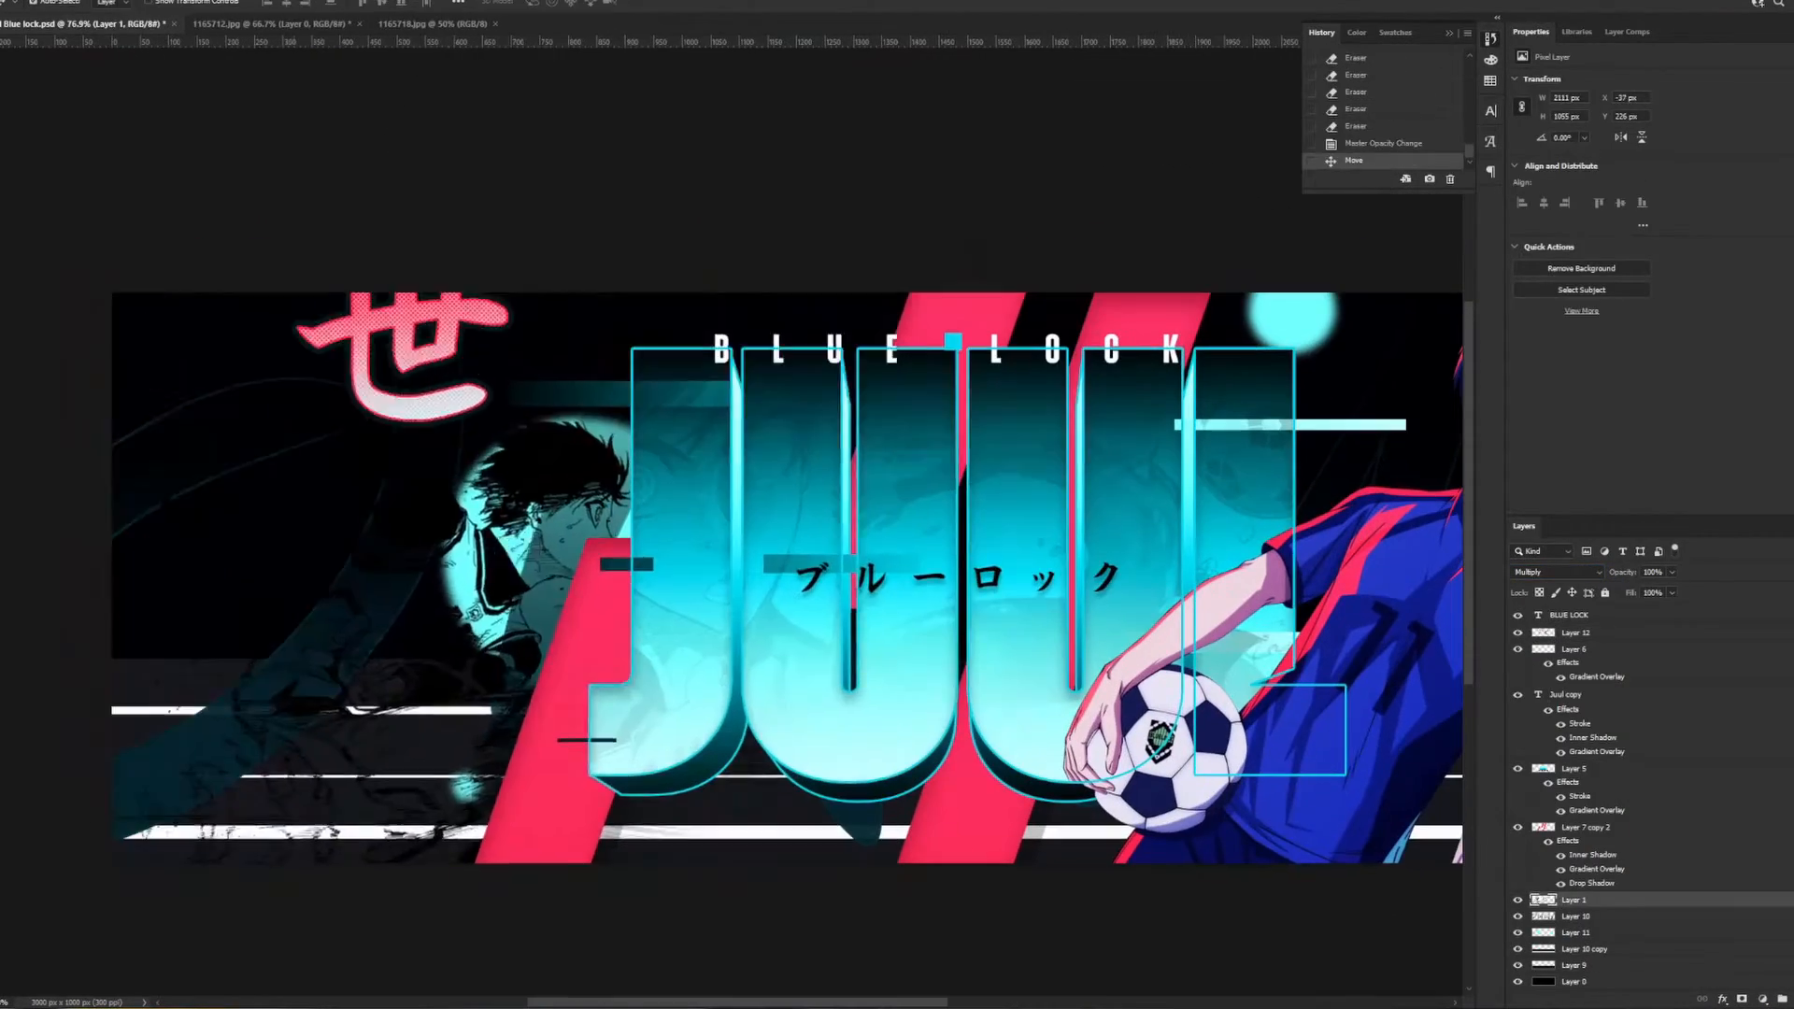
left_click(1553, 572)
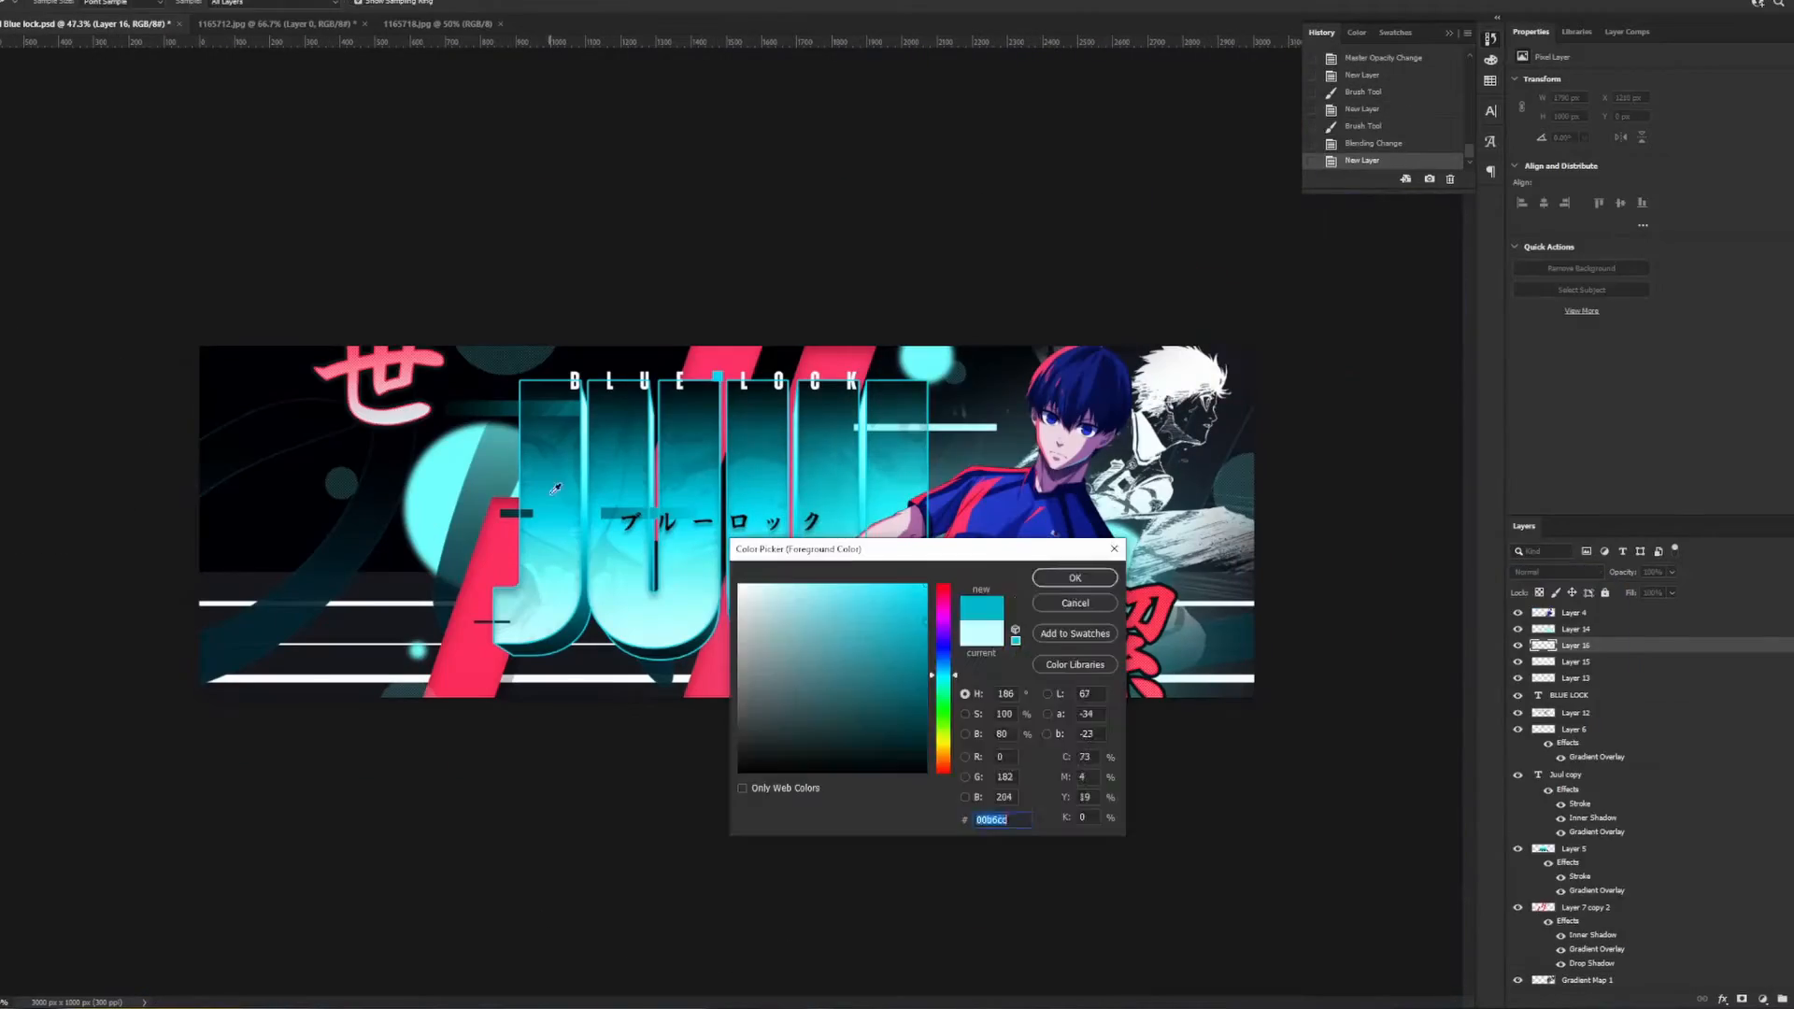
Add the red kanji text layer and give the character layer a Drop Shadow
left_click(1072, 577)
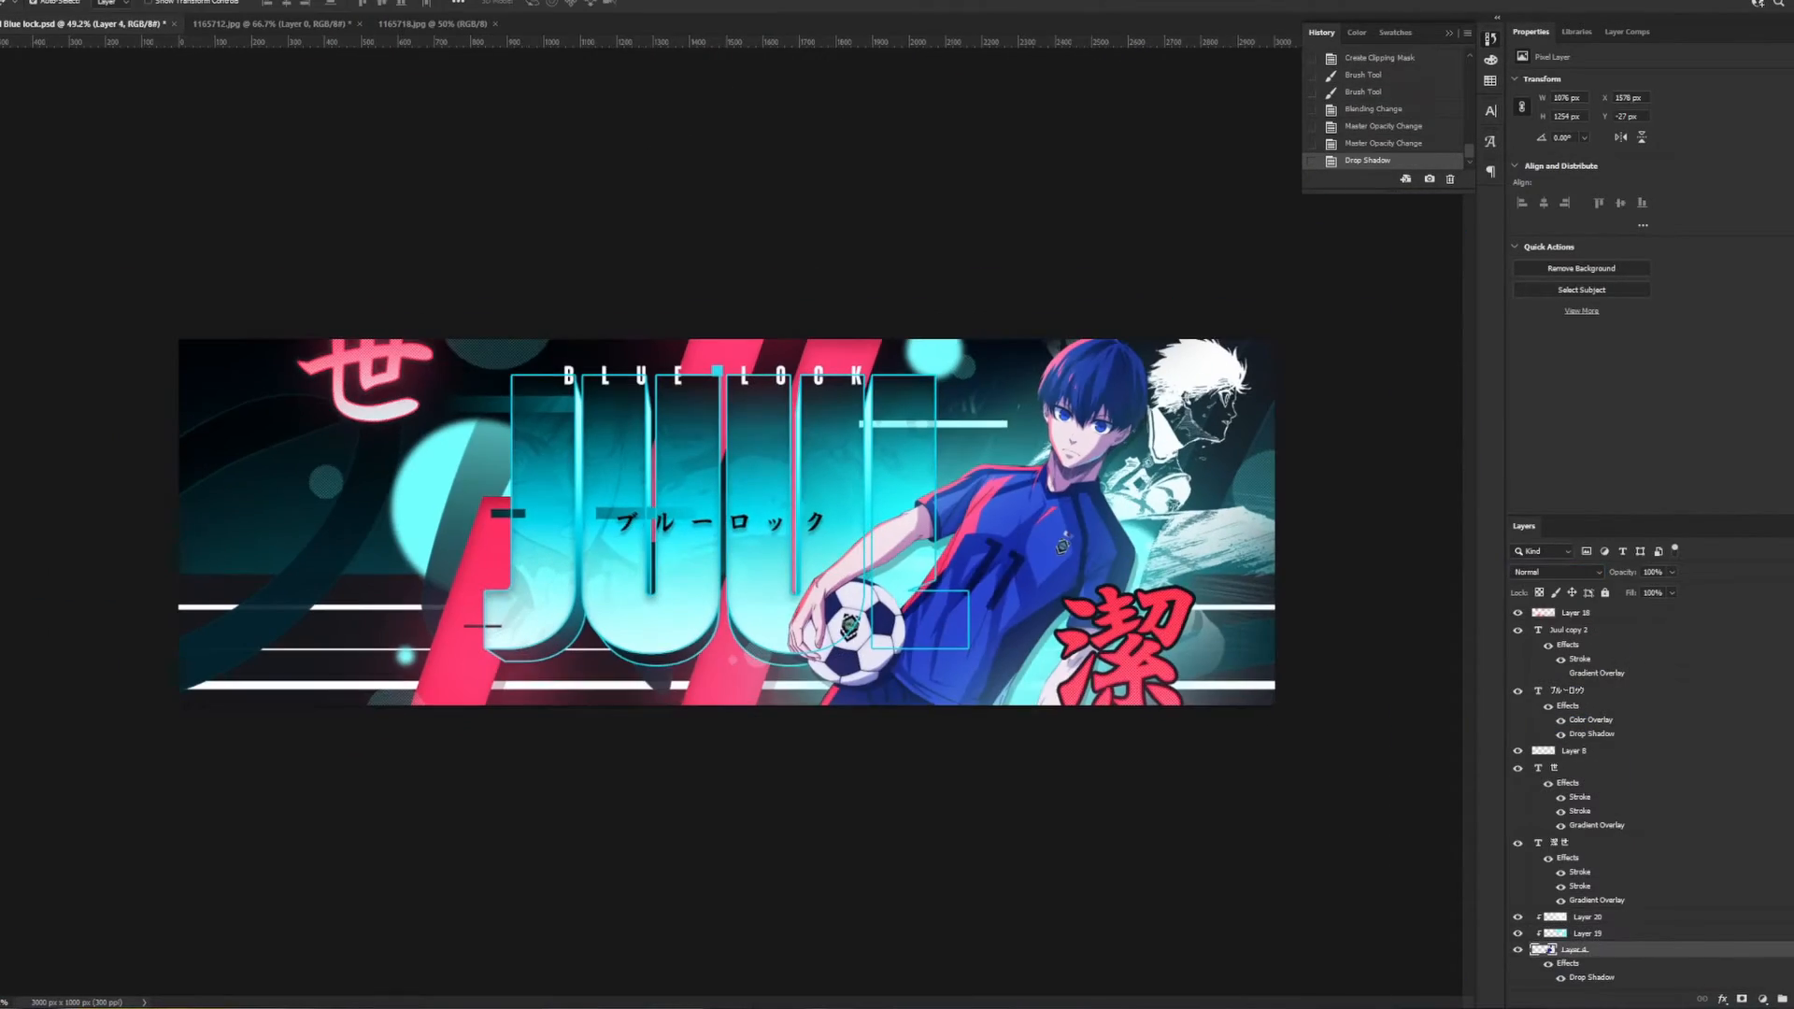
left_click(403, 22)
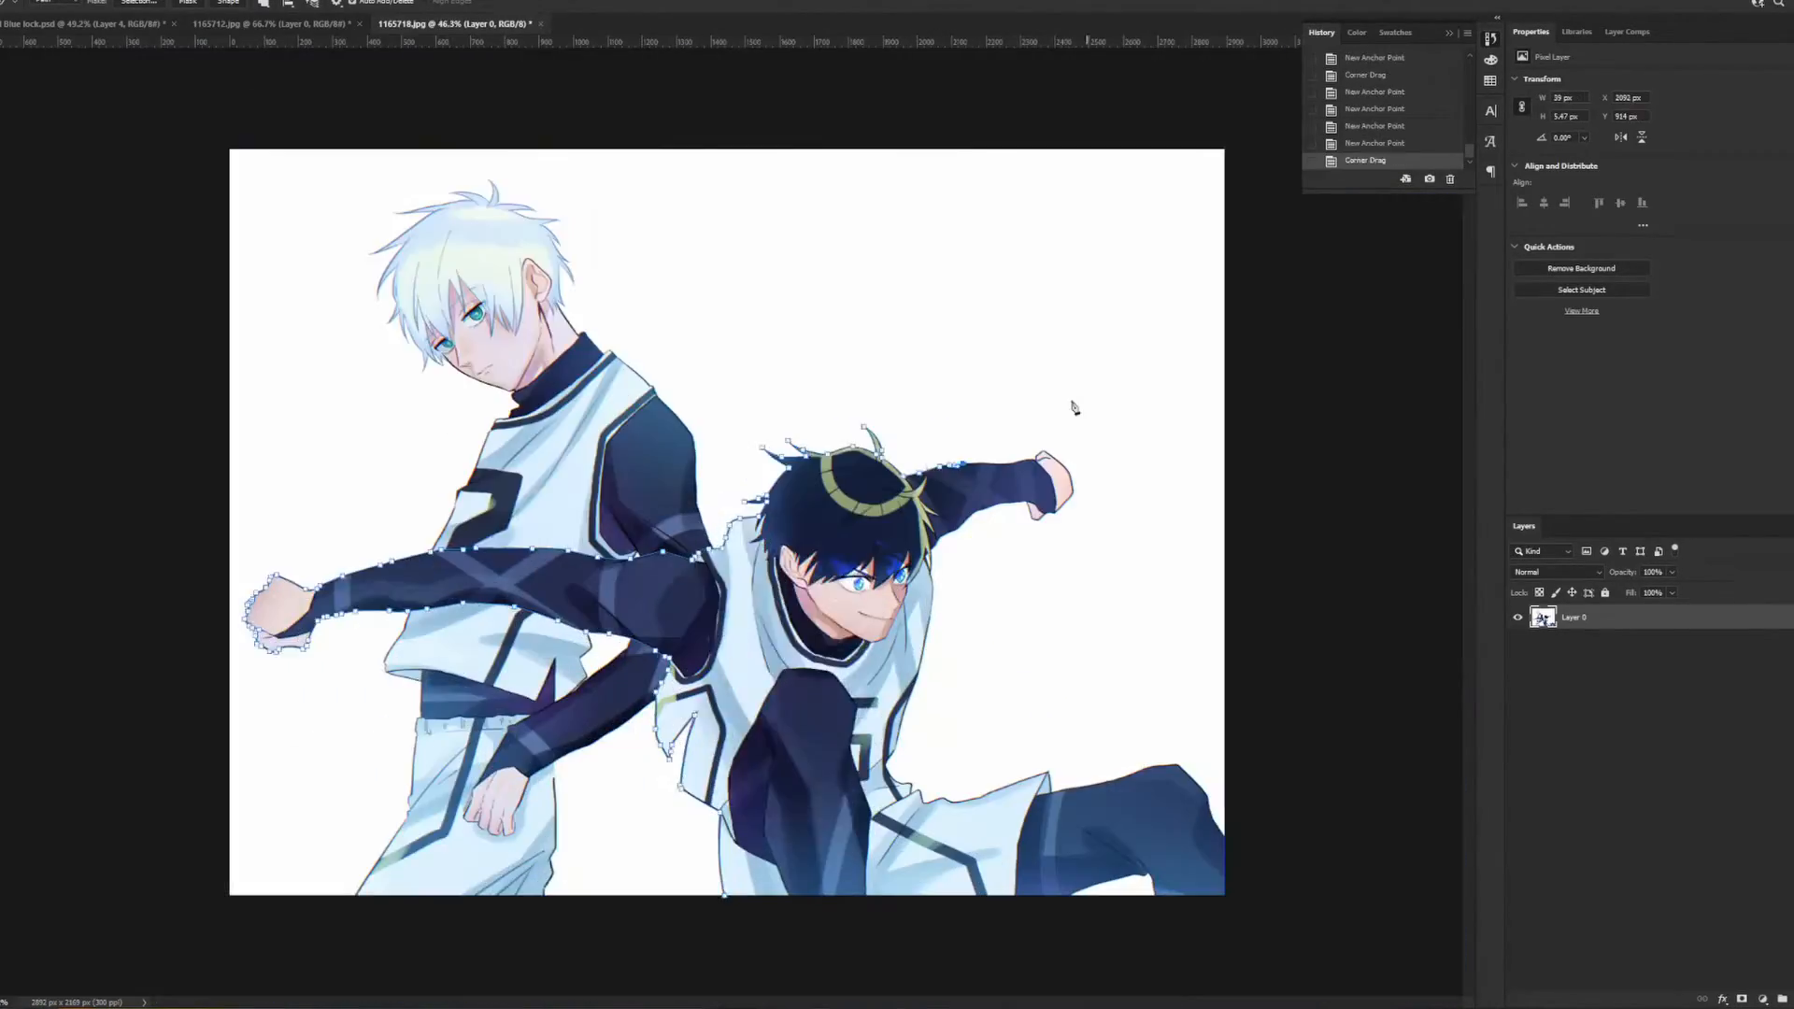
Paste the Pen-traced dark-haired character into the banner and boost Camera Raw Aquas +29, Blues +27
left_click(68, 23)
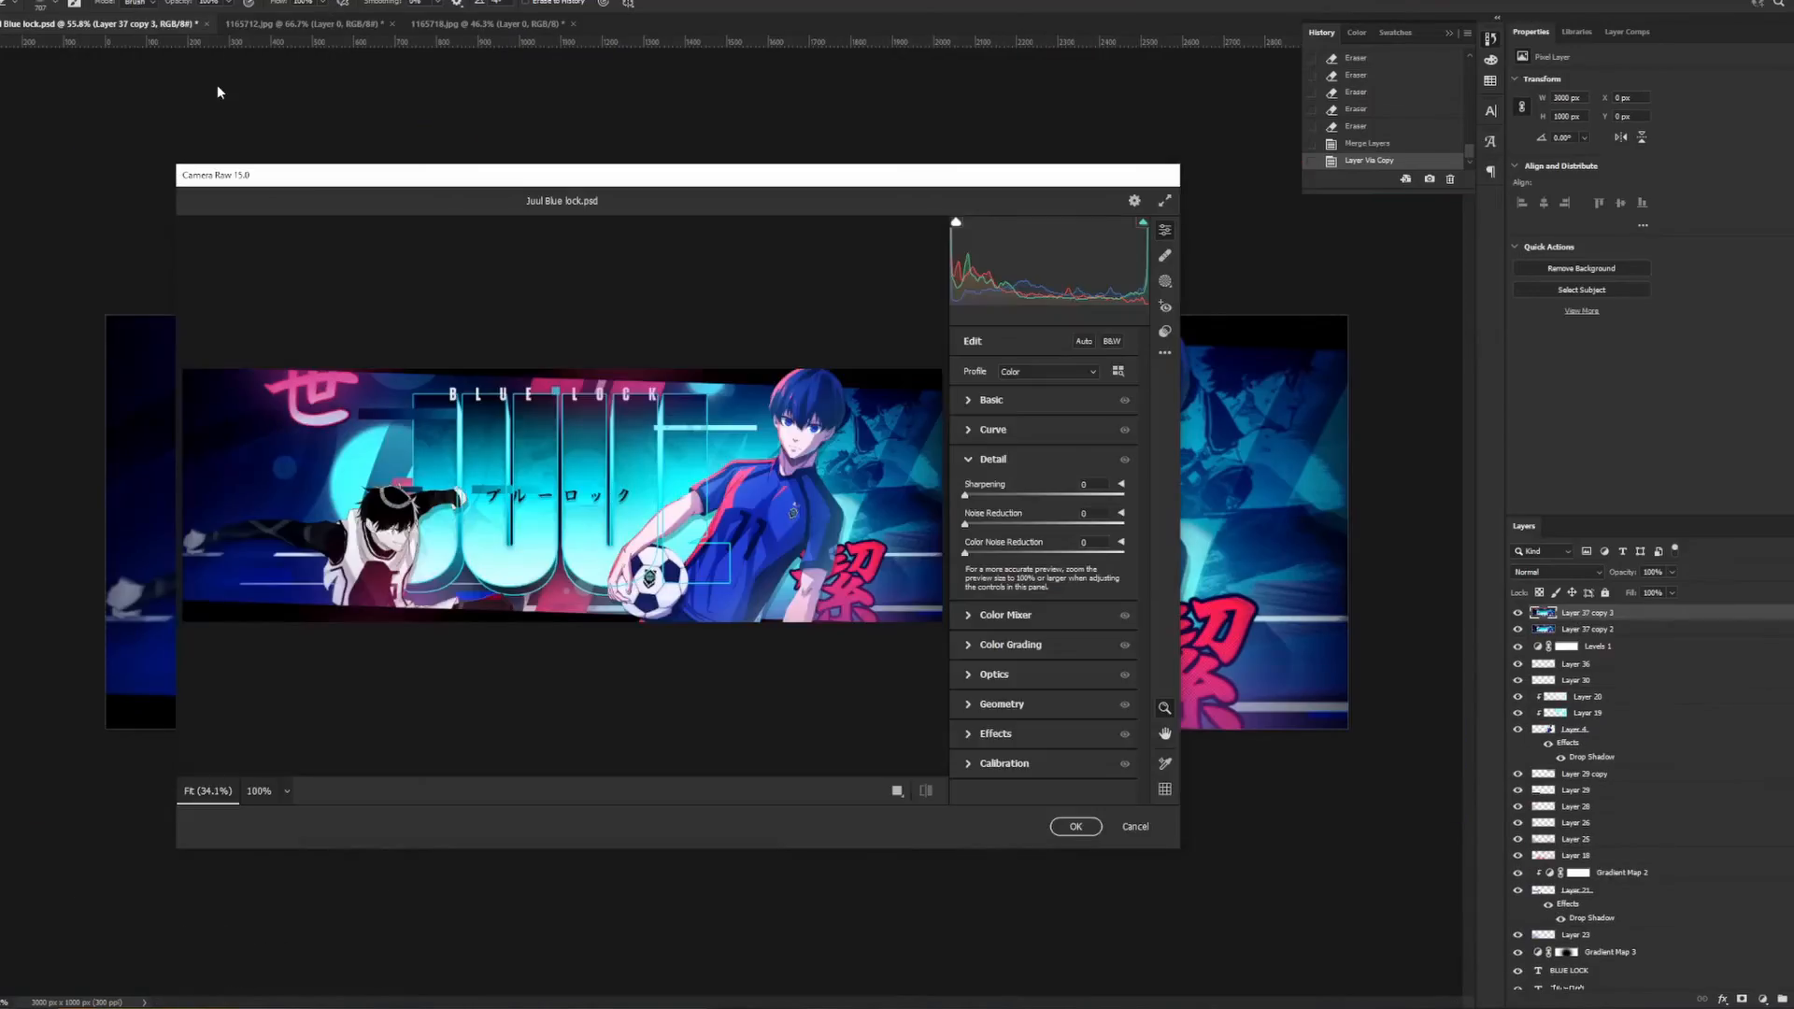
left_click(1005, 615)
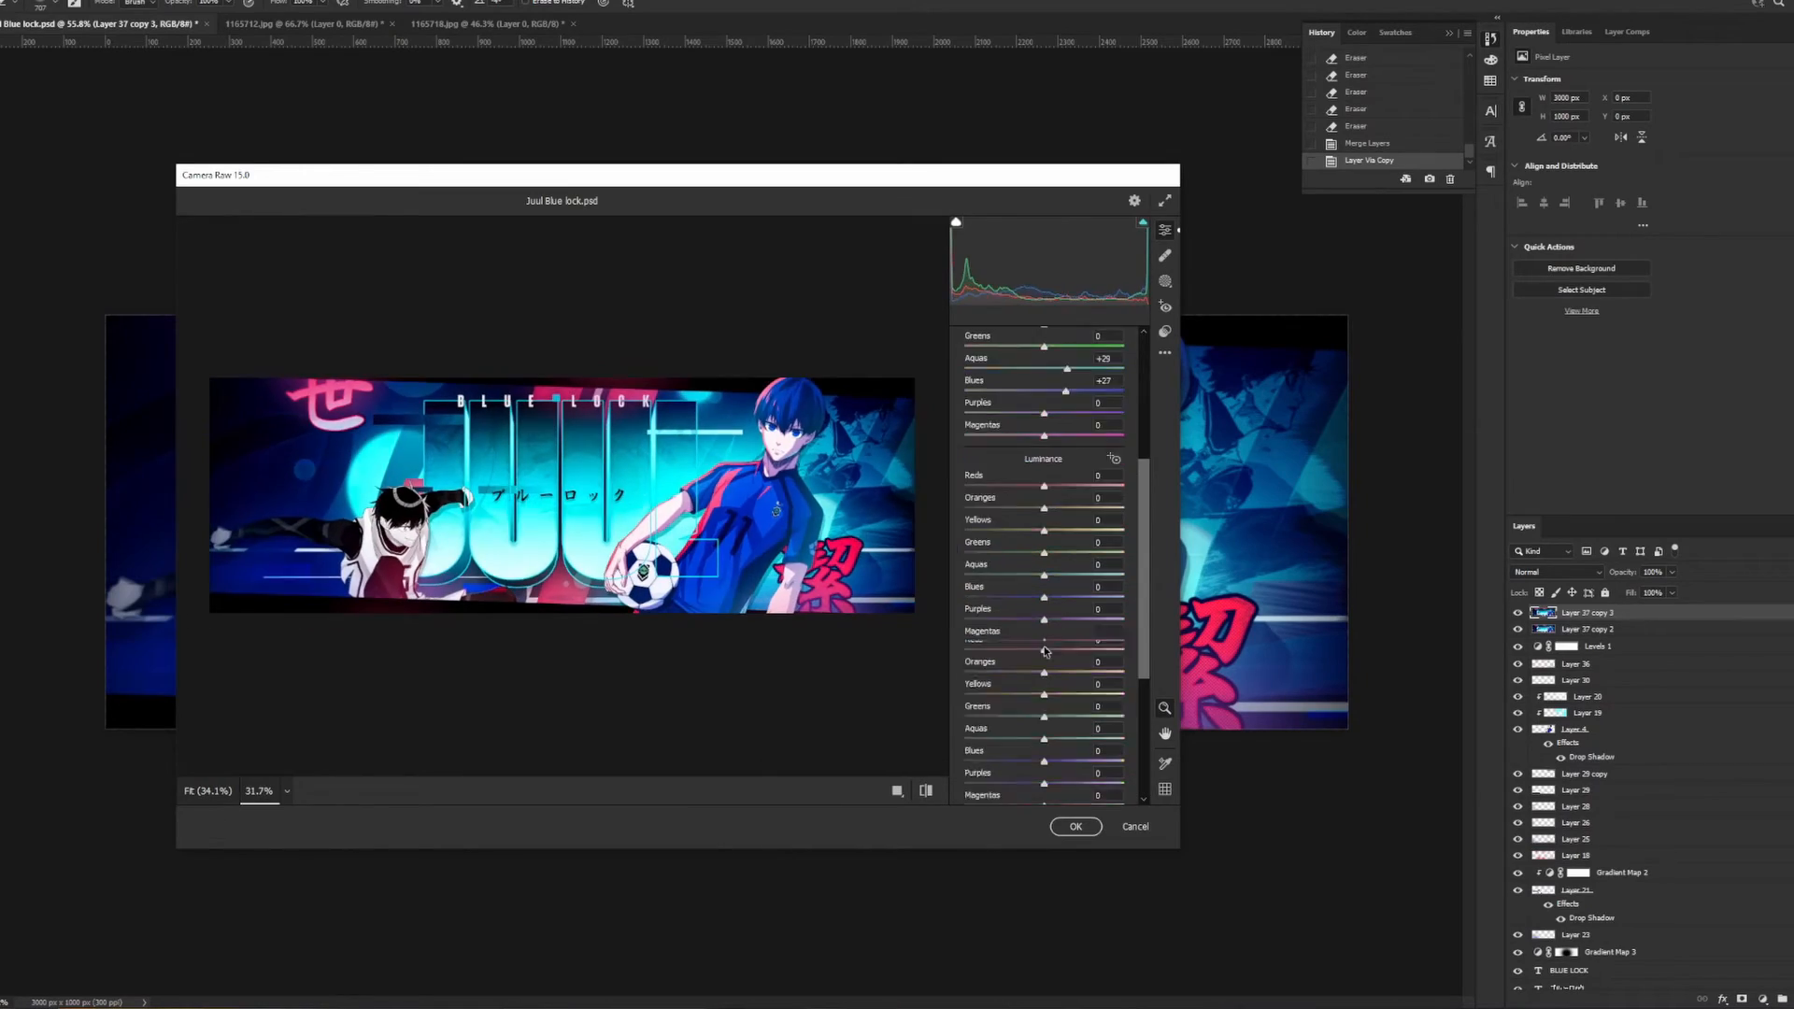